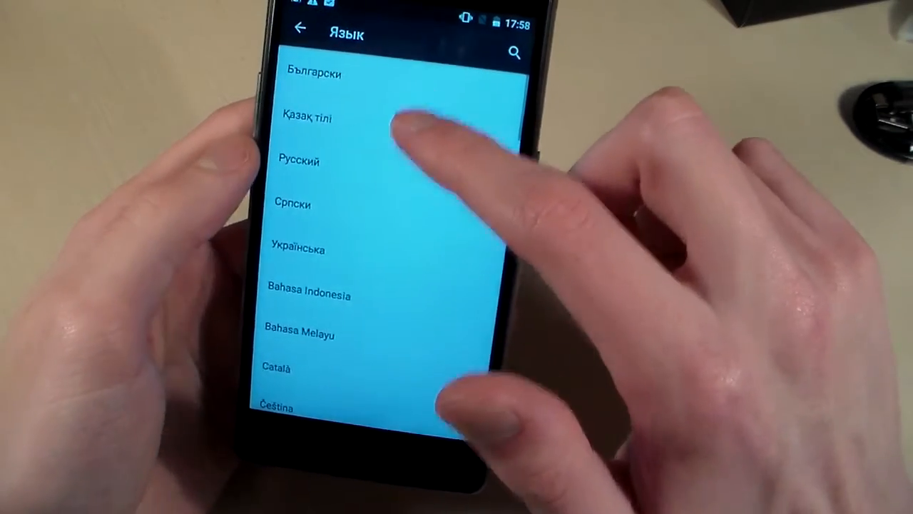
Step: Scroll down the Settings language list toward English
scroll("down", 3)
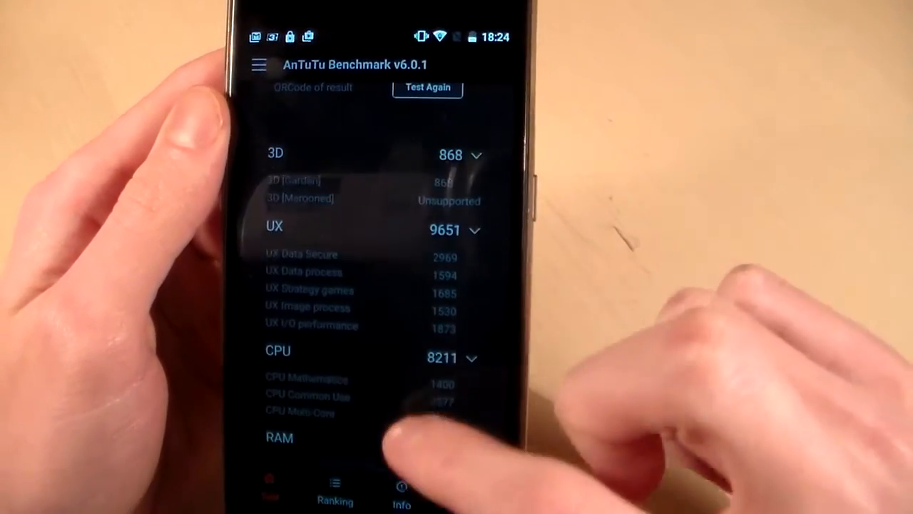
Step: Browse AnTuTu's device info: storage, CPU, Mali-400 MP graphics, display and sensors
left_click(334, 491)
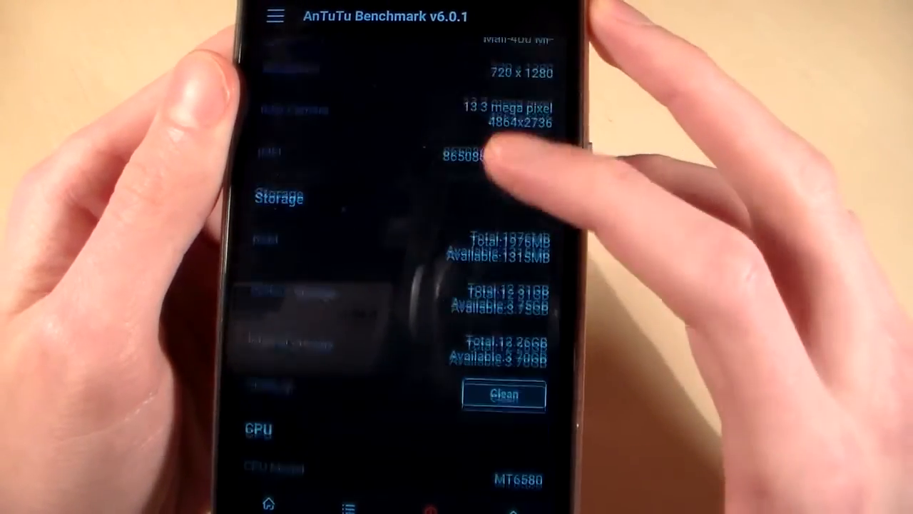
scroll("down", 3)
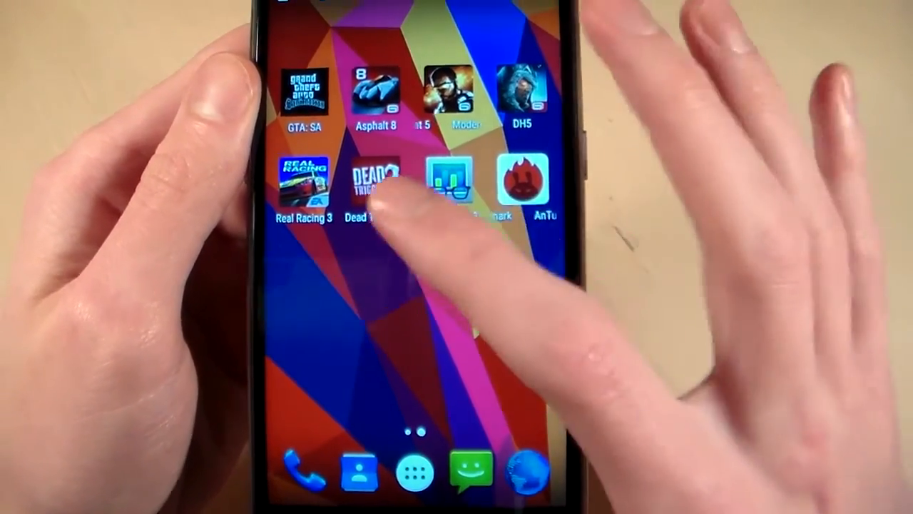
left_click(527, 178)
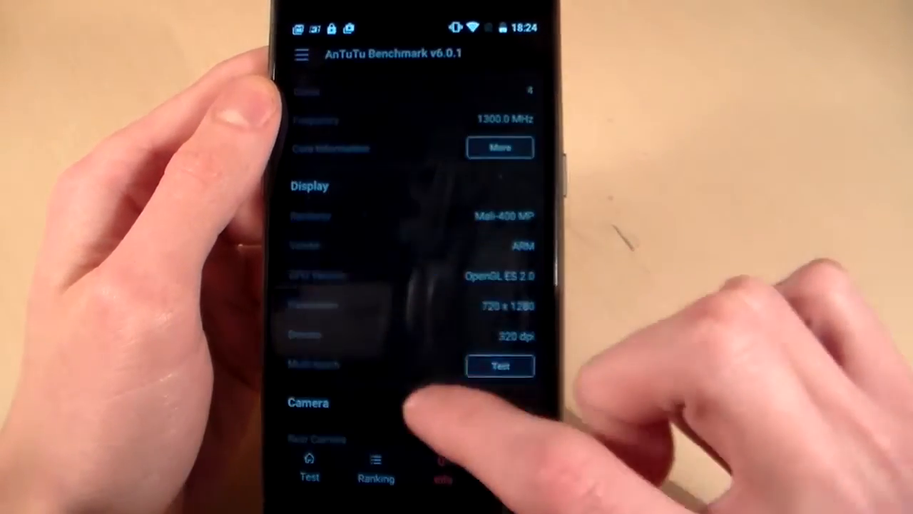
scroll("up", 3)
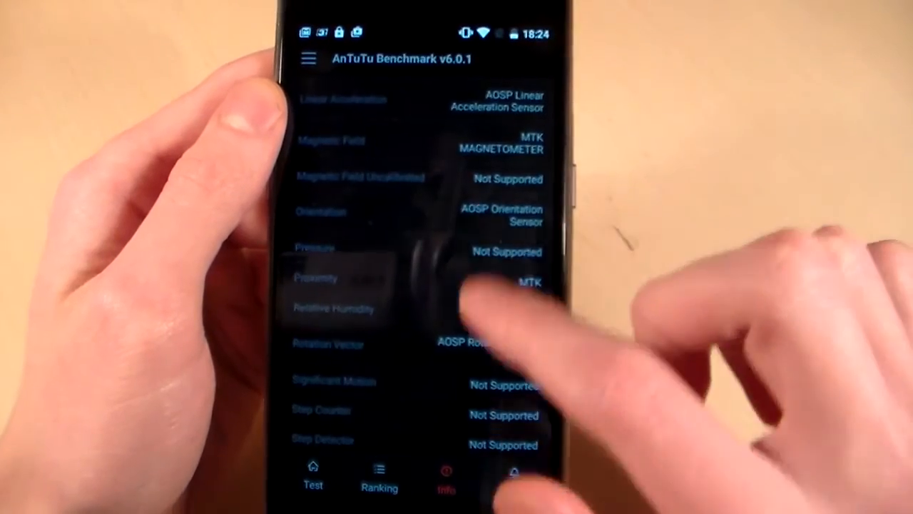